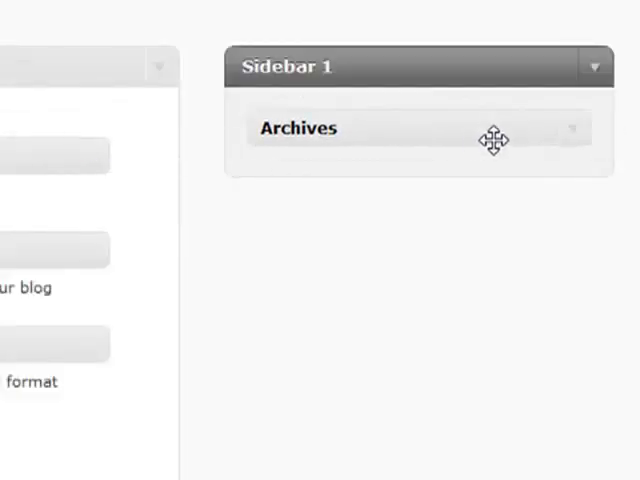
# Step: Expand Archives and show it as a drop-down list, with post counts toggled back off
pyautogui.click(580, 128)
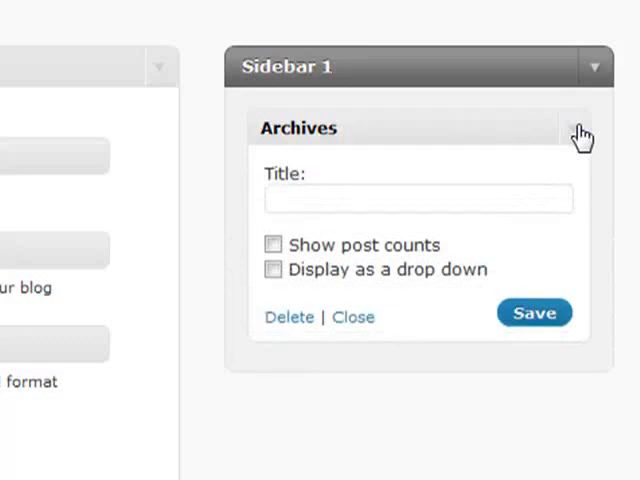
pyautogui.moveTo(340, 127)
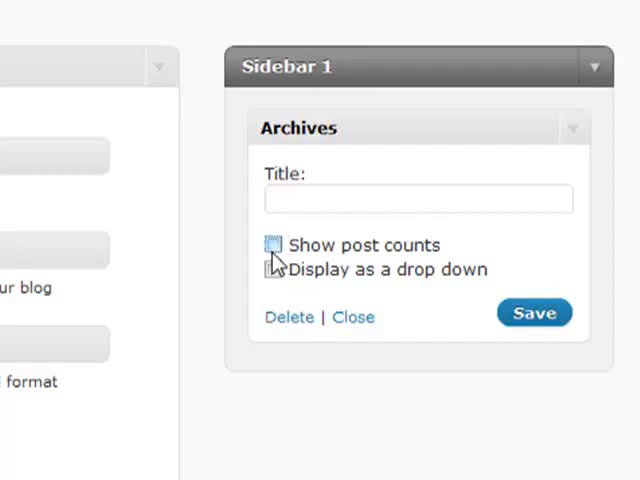
pyautogui.click(275, 245)
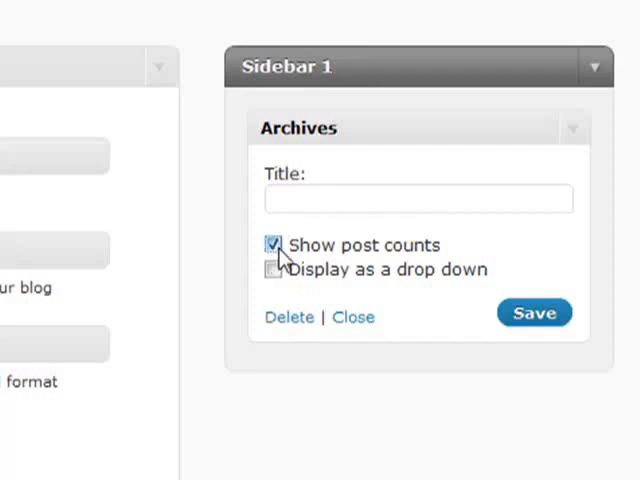
pyautogui.click(275, 245)
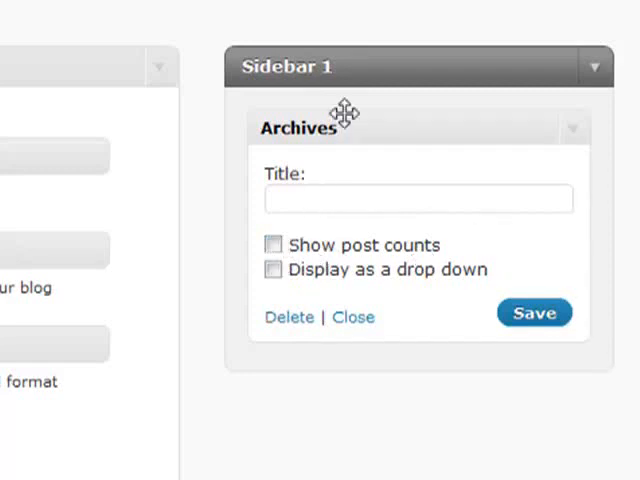
pyautogui.moveTo(410, 122)
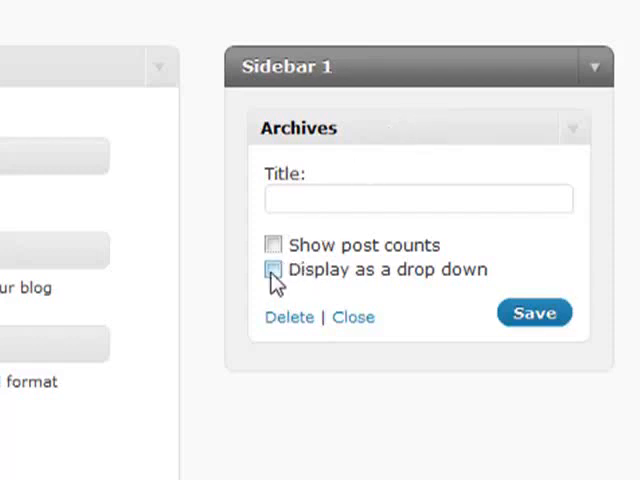
pyautogui.click(273, 269)
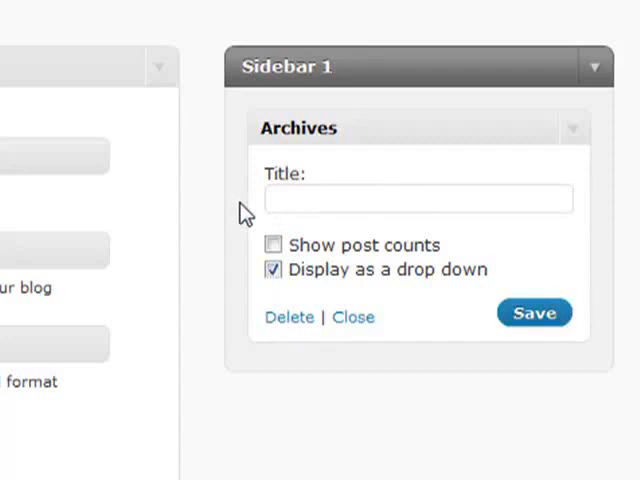
pyautogui.moveTo(400, 234)
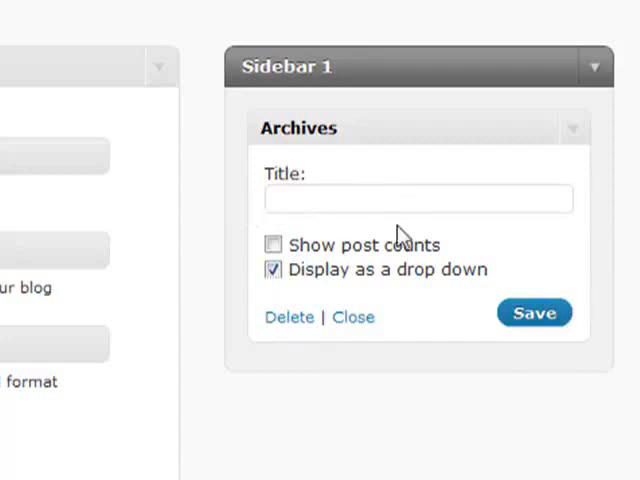
pyautogui.click(418, 198)
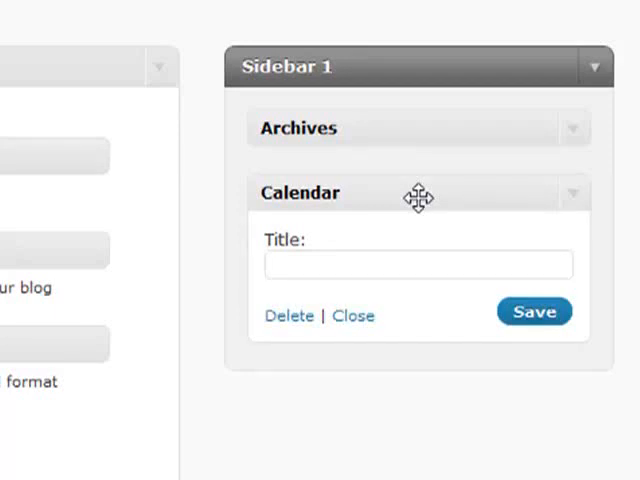
pyautogui.moveTo(515, 182)
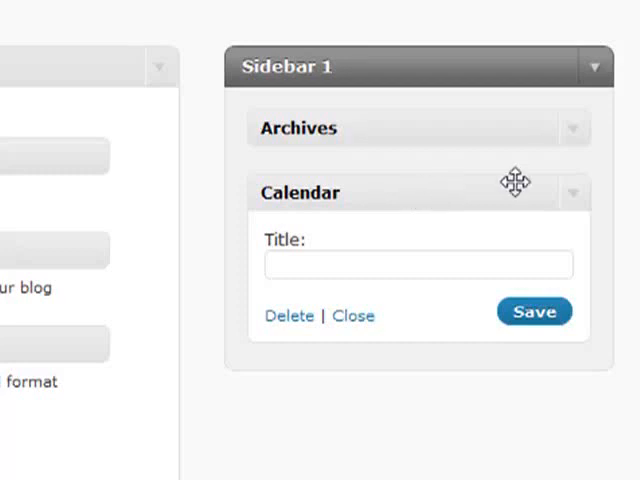
pyautogui.moveTo(567, 203)
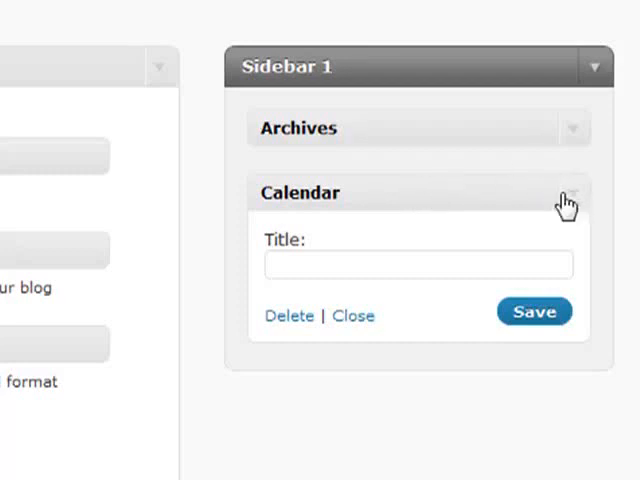
pyautogui.moveTo(463, 189)
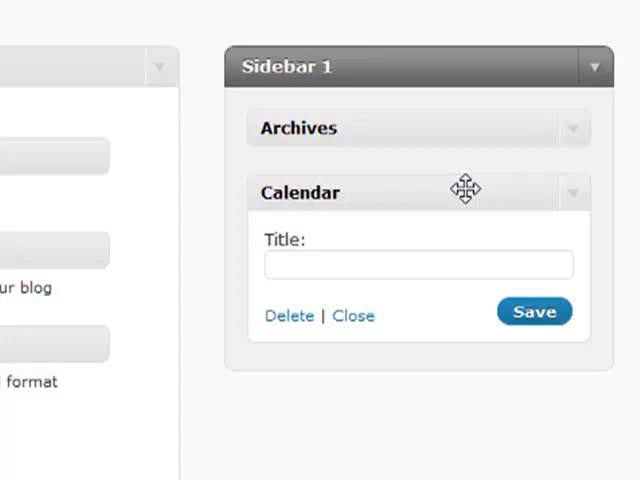
pyautogui.moveTo(571, 202)
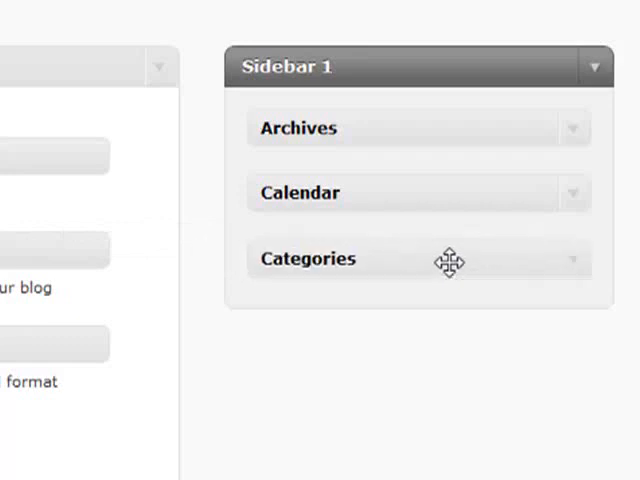
# Step: Expand Categories, toggle Show hierarchy on then off, and collapse it with all options unchecked
pyautogui.click(573, 258)
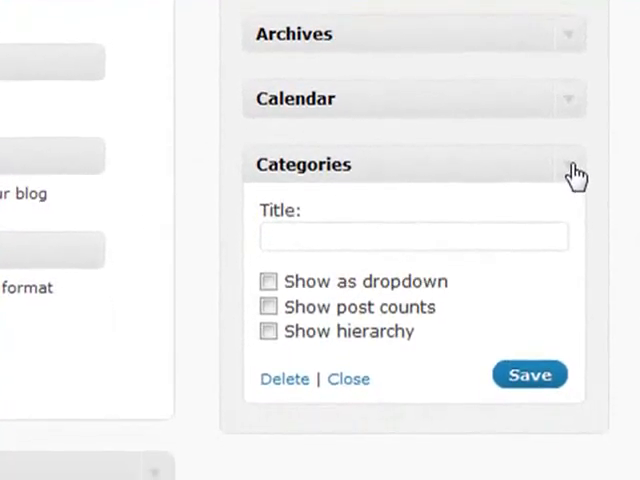
pyautogui.moveTo(243, 338)
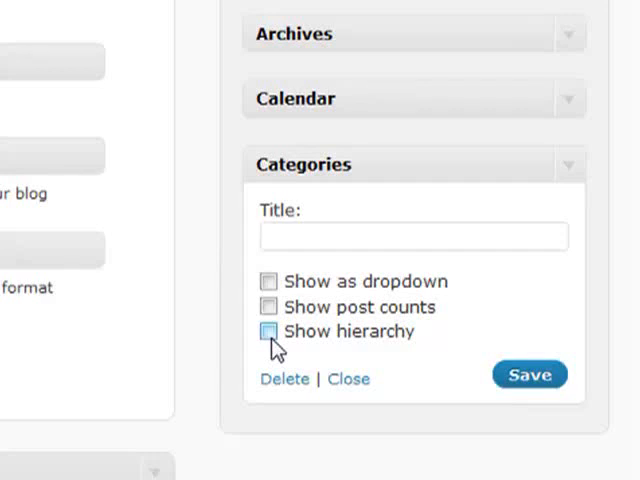
pyautogui.click(269, 331)
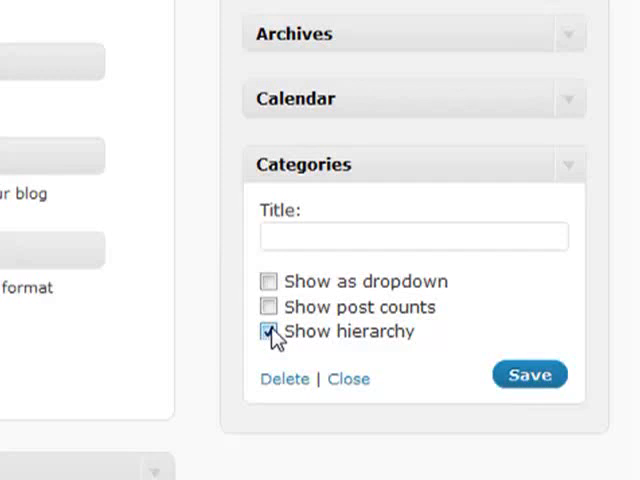
pyautogui.click(269, 331)
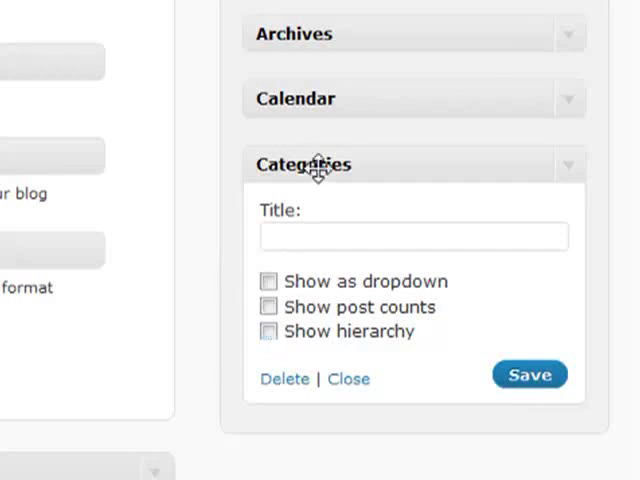
pyautogui.moveTo(570, 170)
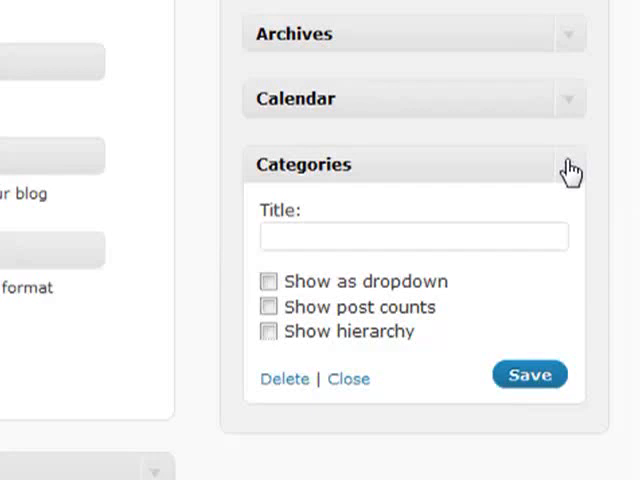
pyautogui.click(568, 164)
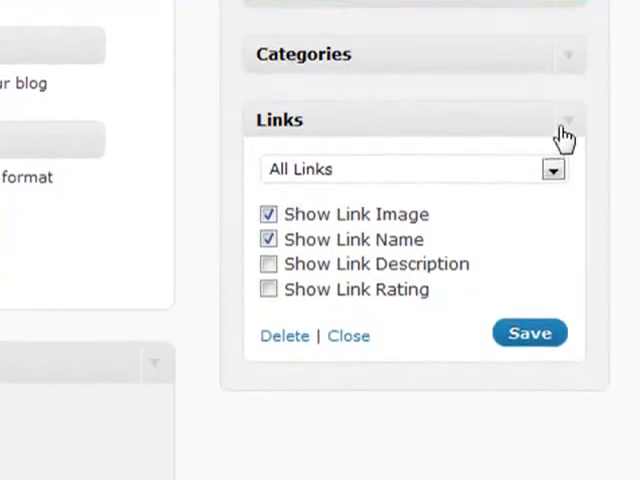
# Step: Limit the Links widget to the Blogroll category and collapse its settings
pyautogui.click(268, 264)
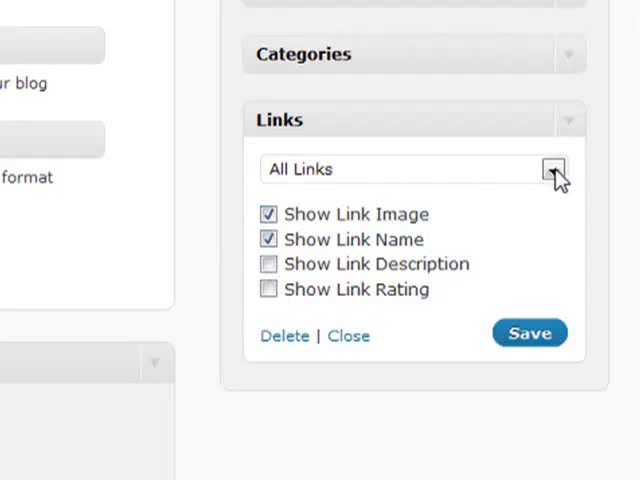
pyautogui.click(552, 168)
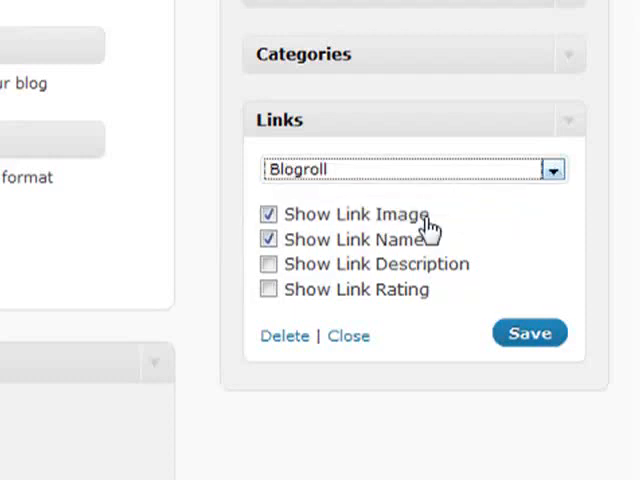
pyautogui.moveTo(340, 118)
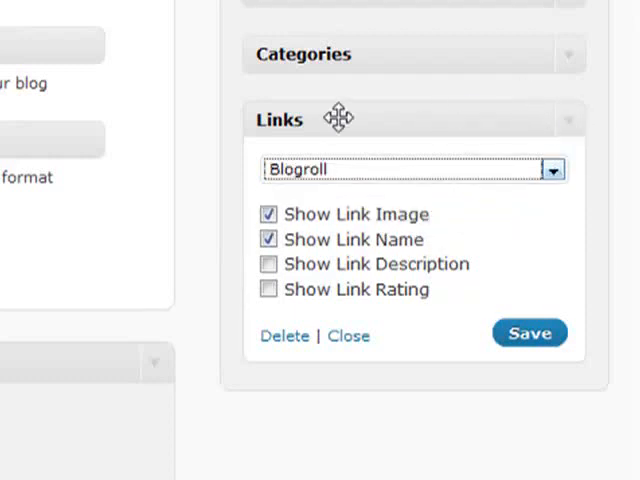
pyautogui.moveTo(375, 167)
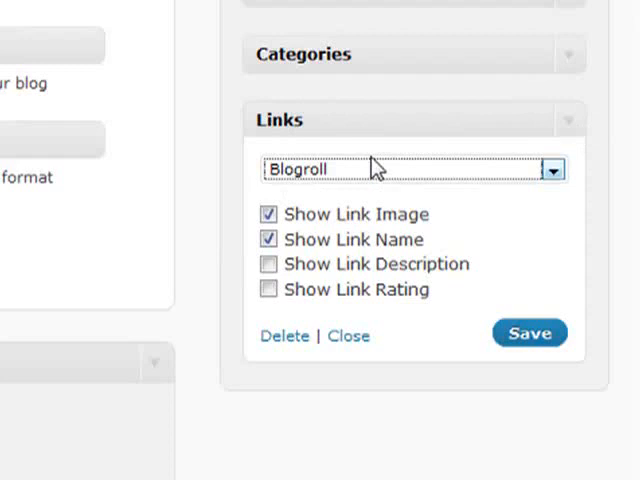
pyautogui.moveTo(567, 128)
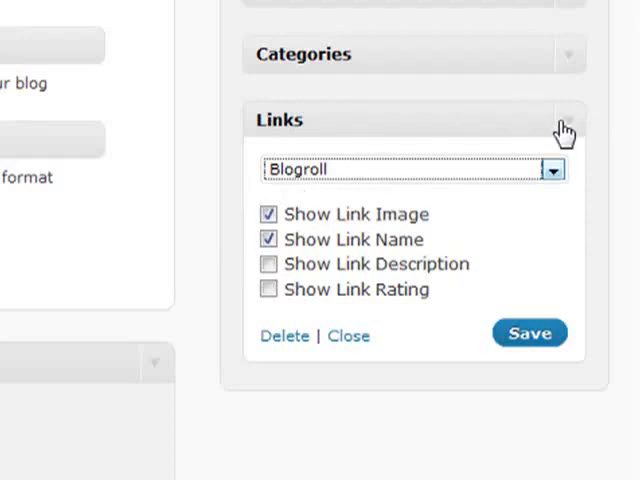
pyautogui.moveTo(555, 195)
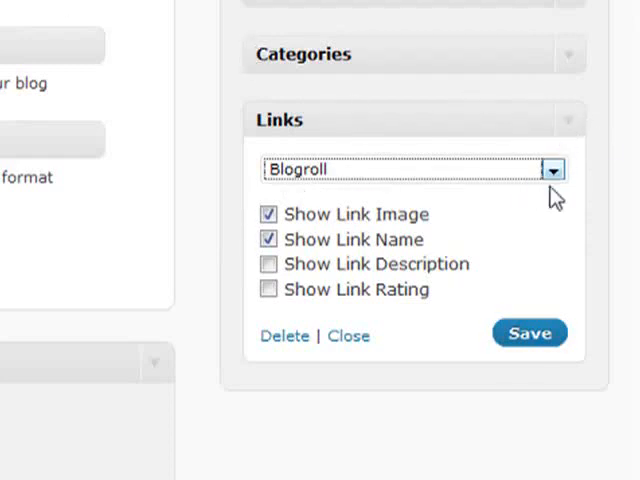
pyautogui.click(530, 333)
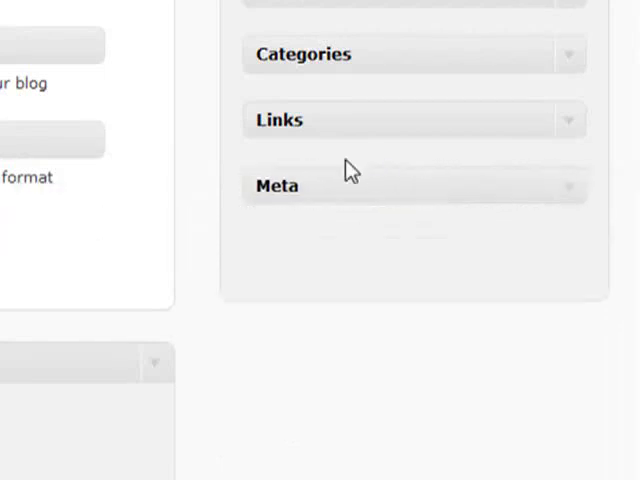
# Step: Expand the Meta widget to view its empty title, then collapse it
pyautogui.click(570, 186)
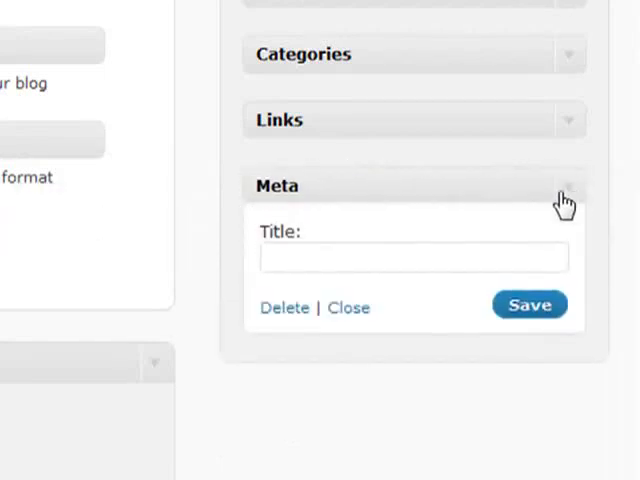
pyautogui.moveTo(383, 183)
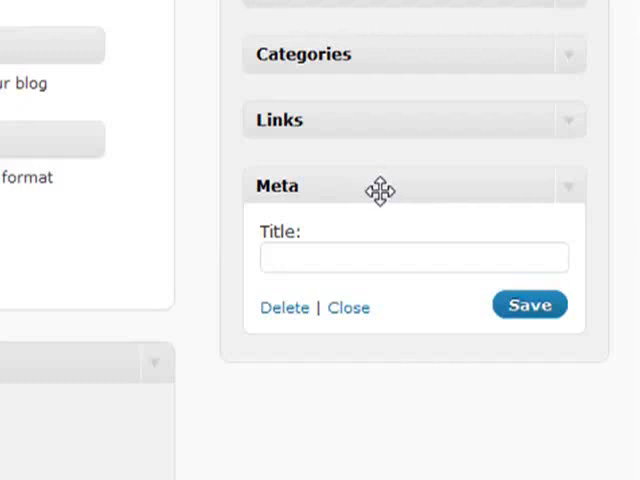
pyautogui.click(348, 307)
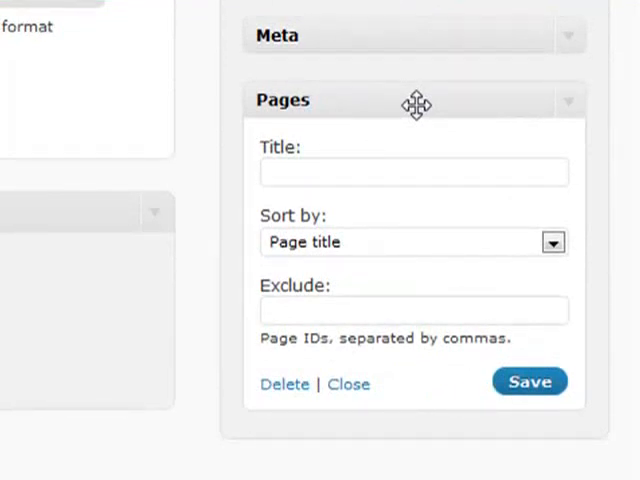
pyautogui.moveTo(428, 245)
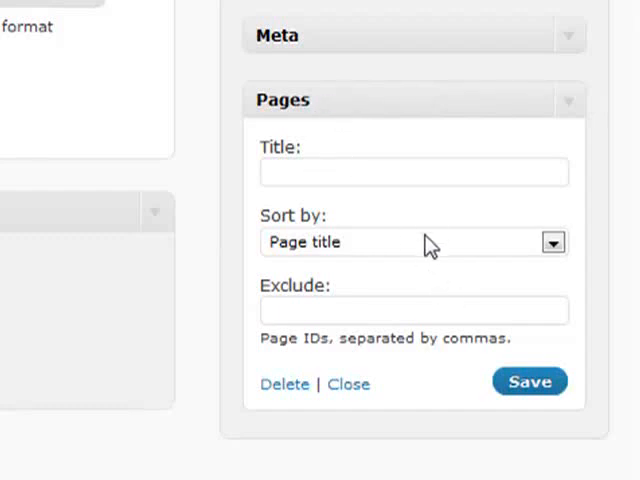
# Step: Keep the Pages widget sorted by page title and exclude pages 3,10
pyautogui.click(553, 242)
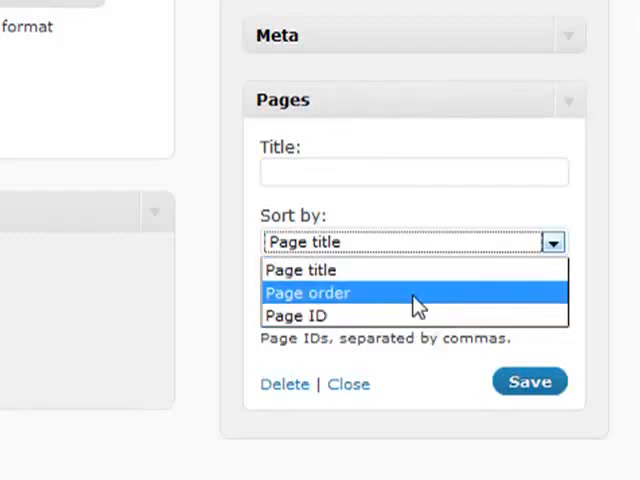
pyautogui.moveTo(390, 210)
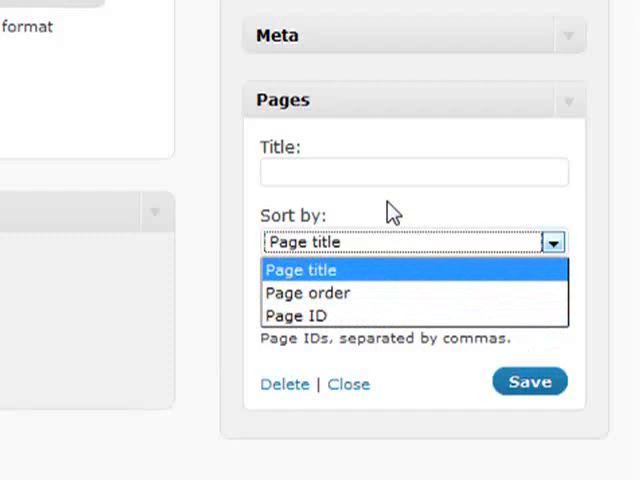
pyautogui.click(300, 270)
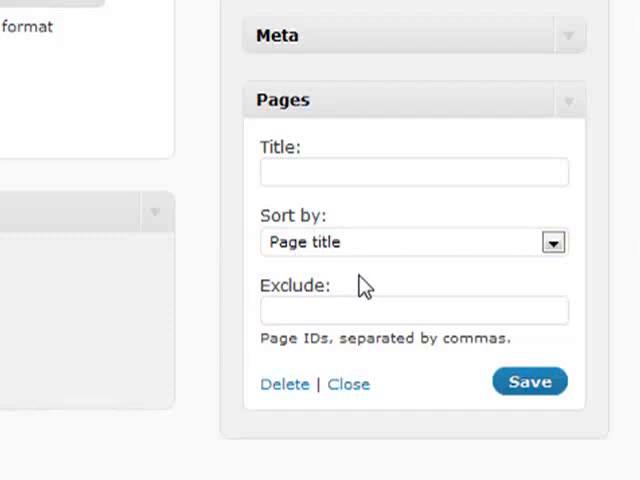
pyautogui.click(413, 310)
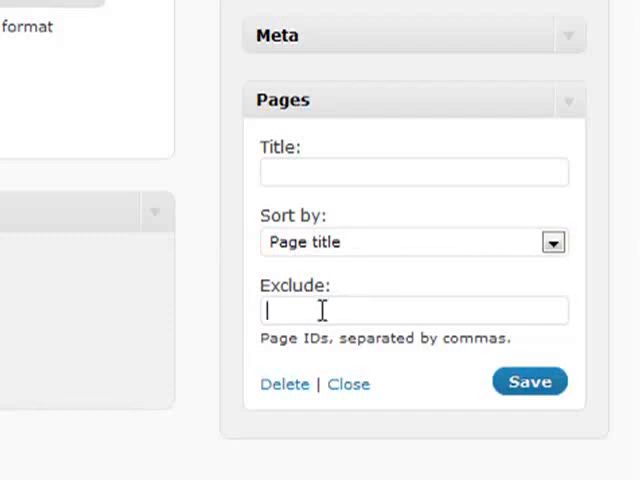
pyautogui.moveTo(110, 272)
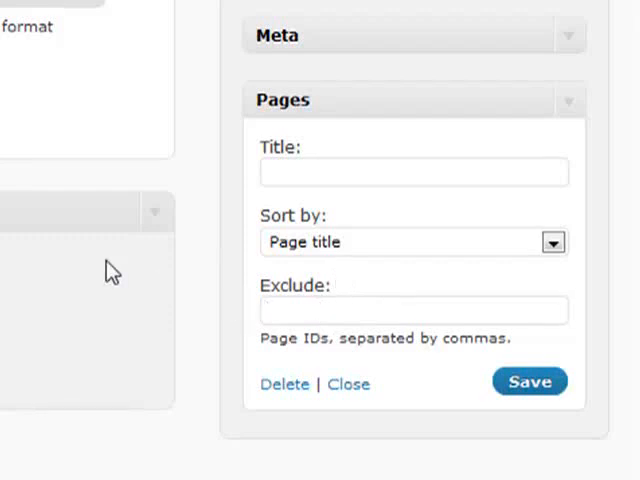
pyautogui.write('3,')
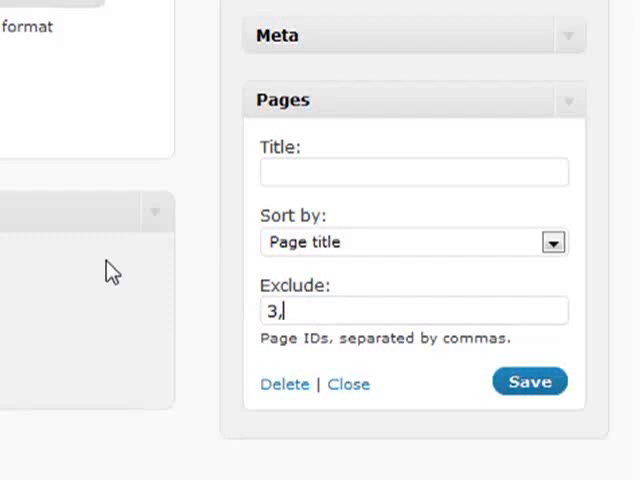
pyautogui.write('10')
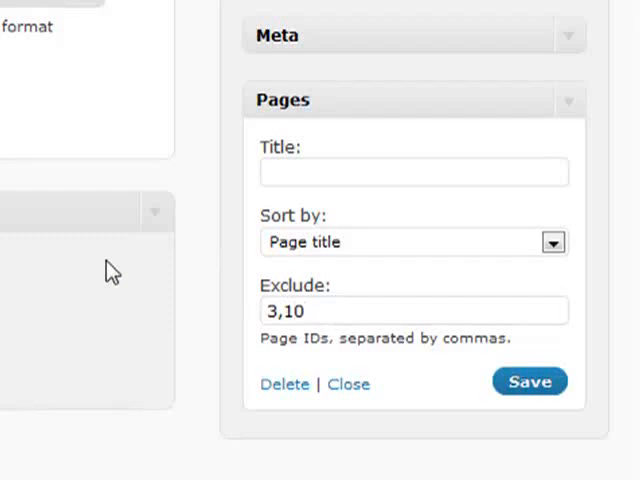
pyautogui.click(413, 310)
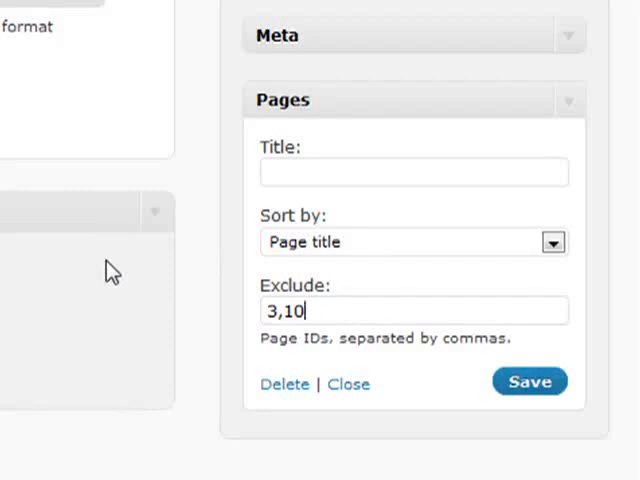
pyautogui.moveTo(328, 94)
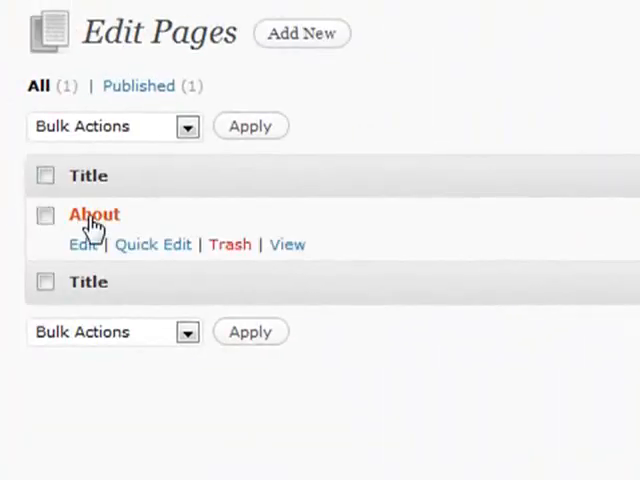
pyautogui.moveTo(83, 244)
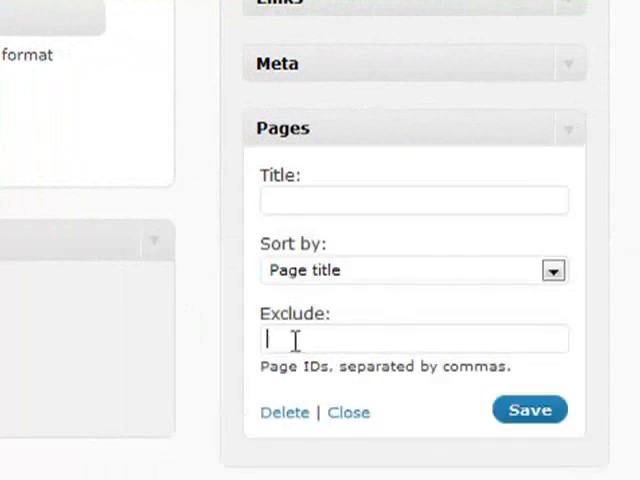
pyautogui.moveTo(330, 328)
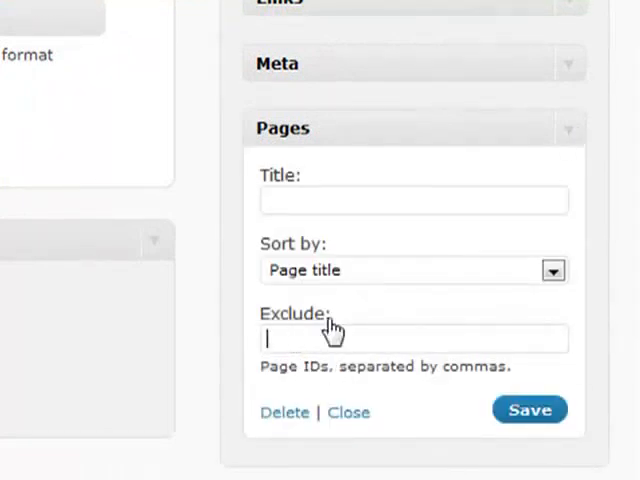
# Step: Collapse the Pages widget and the Recent Comments widget, which is left at 5 comments
pyautogui.click(349, 412)
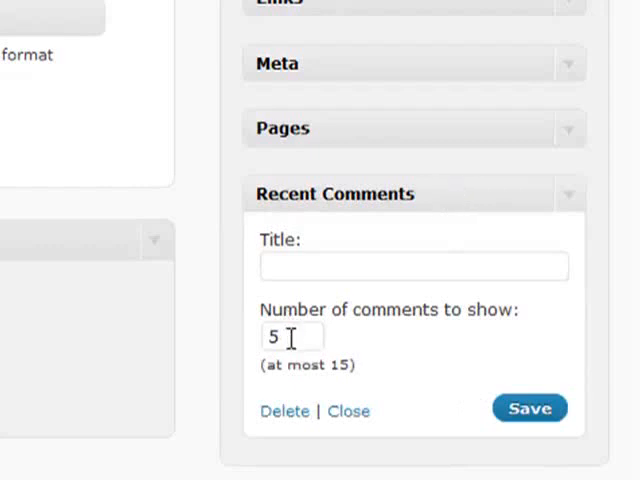
pyautogui.moveTo(415, 255)
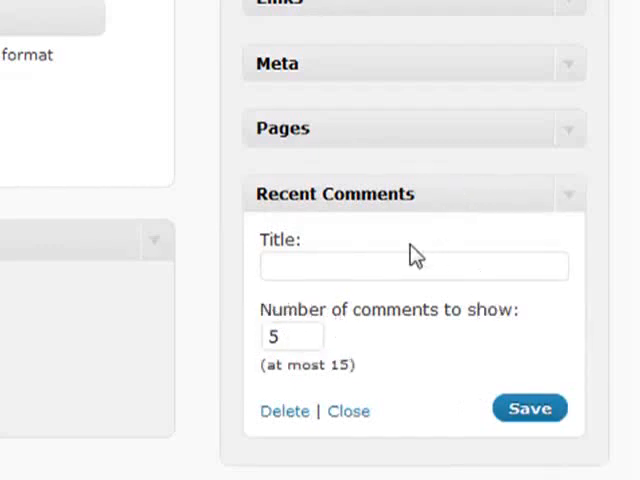
pyautogui.moveTo(580, 197)
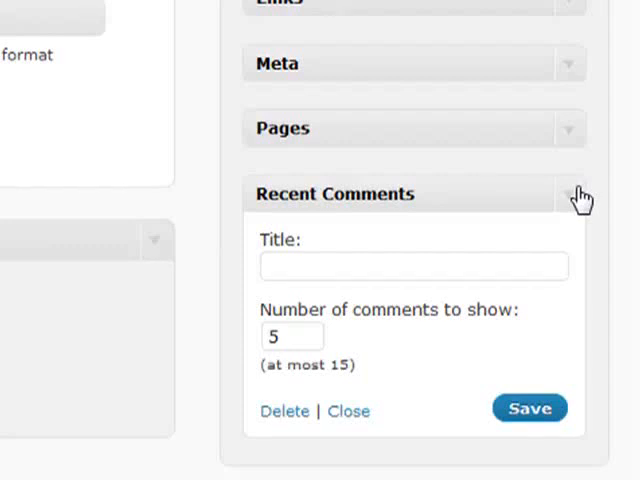
pyautogui.click(570, 194)
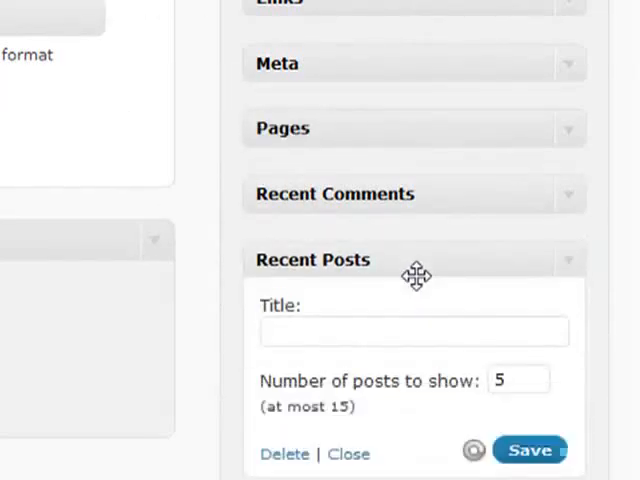
# Step: Collapse Recent Posts and drag a Search widget to the top of Sidebar 1
pyautogui.scroll(-3)
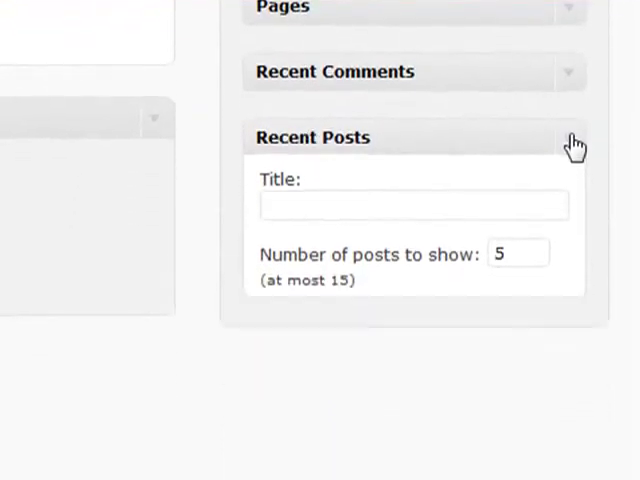
pyautogui.click(570, 137)
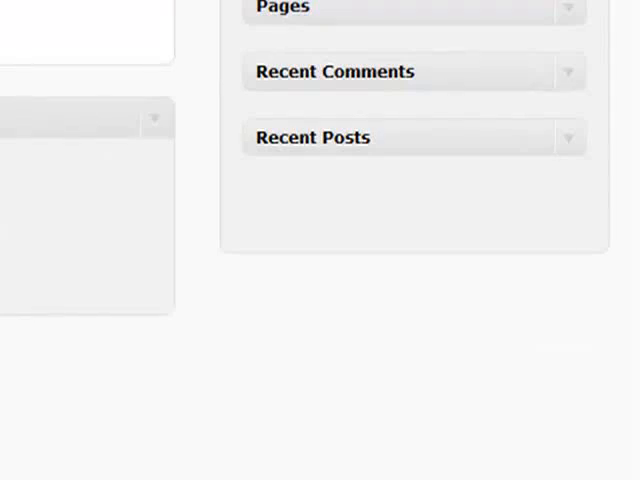
pyautogui.moveTo(430, 210); pyautogui.dragTo(413, 210)
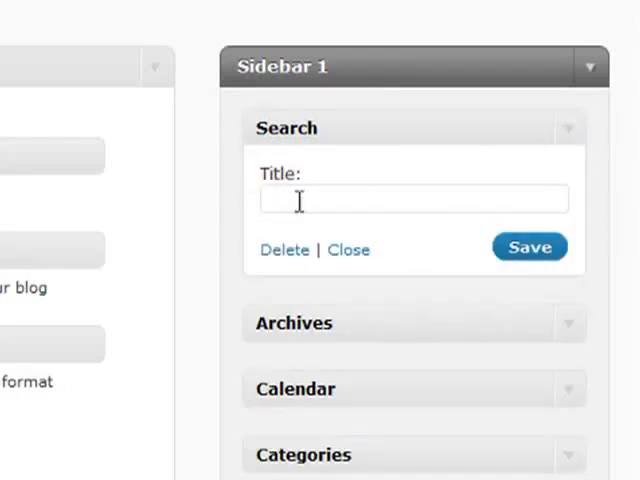
pyautogui.moveTo(388, 165)
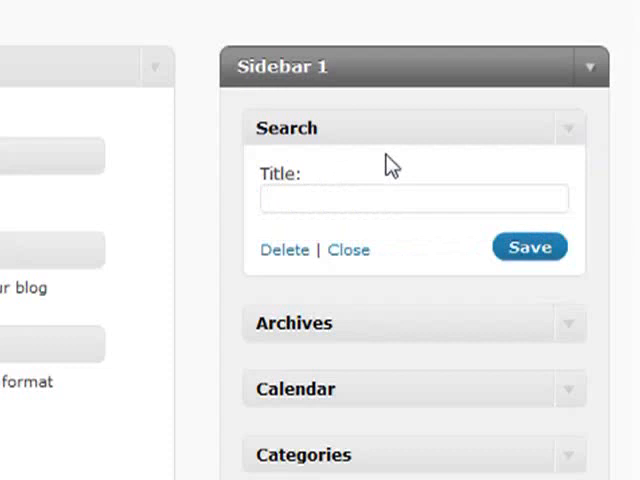
pyautogui.moveTo(567, 136)
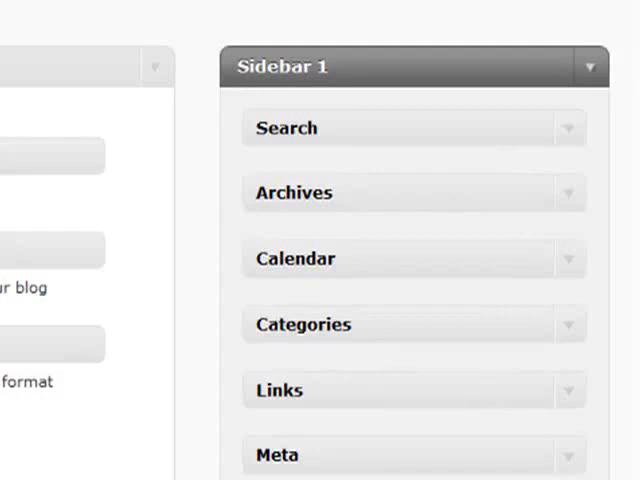
# Step: Scroll down the Sidebar 1 list of collapsed widgets
pyautogui.scroll(-3)
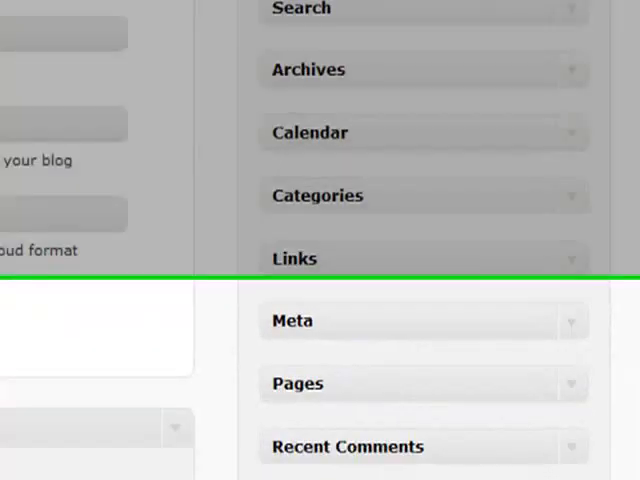
# Step: Scroll down toward Tag Cloud to place the RSS widget below it
pyautogui.scroll(-3)
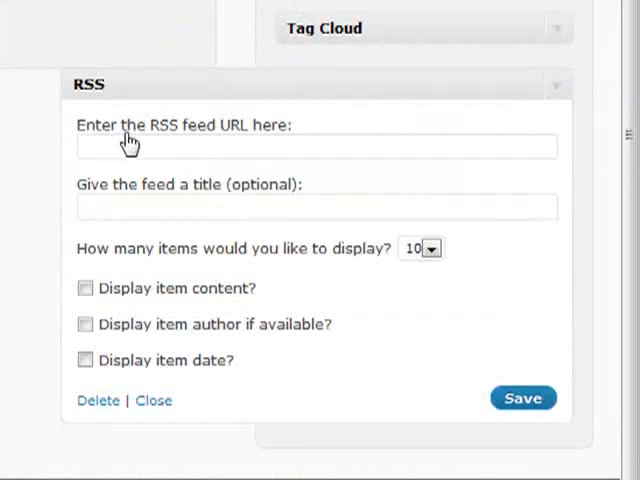
pyautogui.moveTo(128, 84)
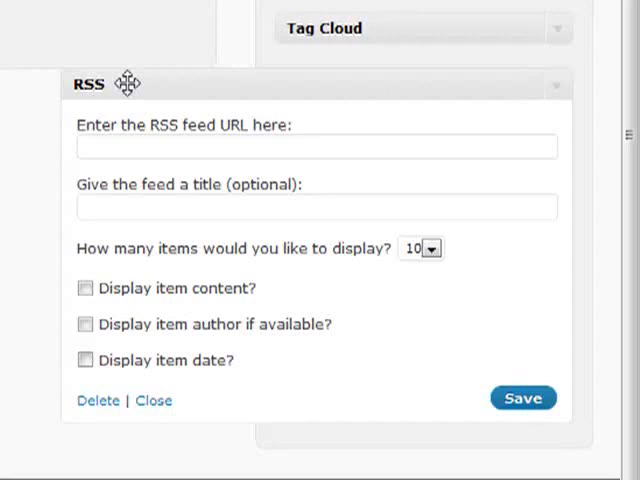
pyautogui.moveTo(567, 107)
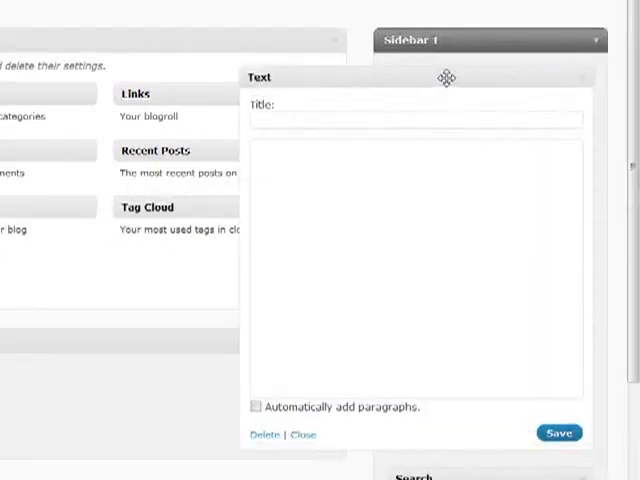
pyautogui.moveTo(385, 137)
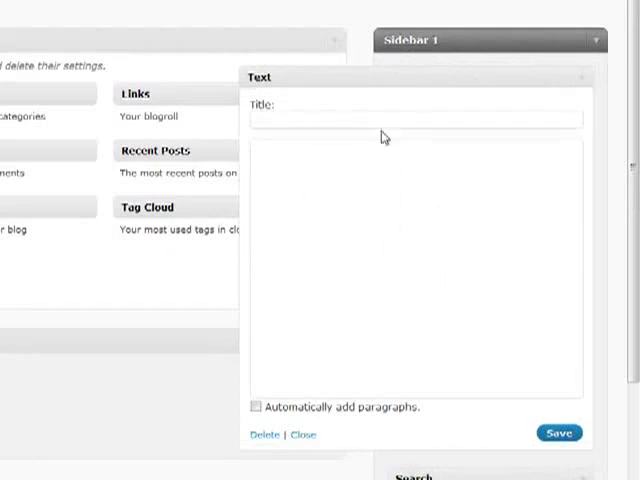
pyautogui.moveTo(377, 78)
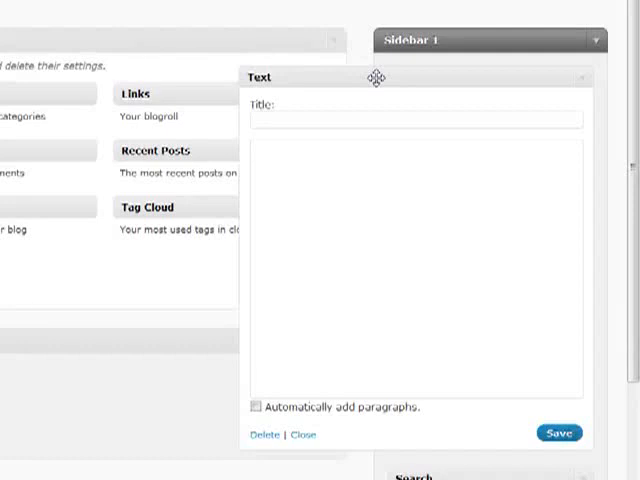
pyautogui.moveTo(455, 65)
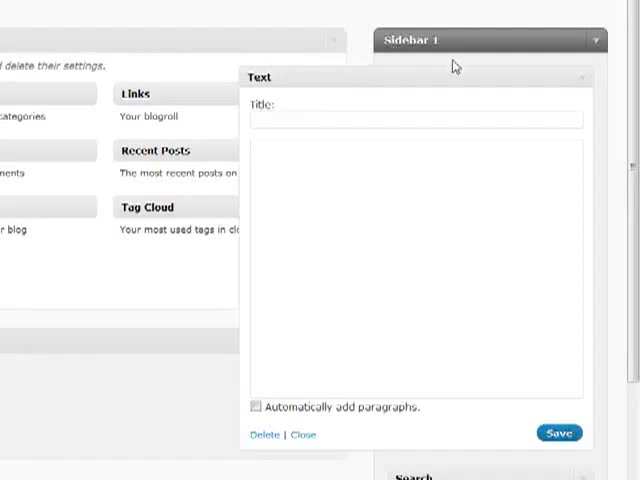
# Step: Collapse the Text widget, add two more Text widgets, and move one to Inactive Widgets
pyautogui.click(304, 434)
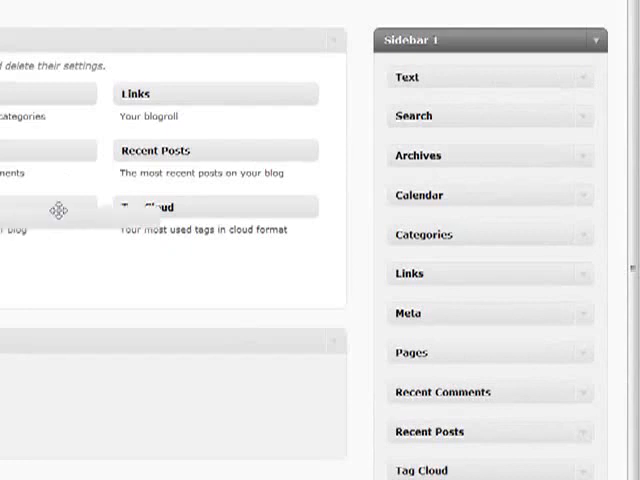
pyautogui.moveTo(489, 115); pyautogui.dragTo(260, 115)
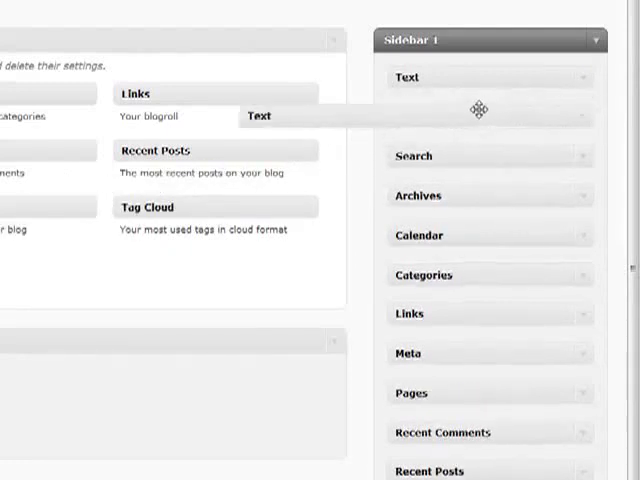
pyautogui.moveTo(260, 115); pyautogui.dragTo(489, 115)
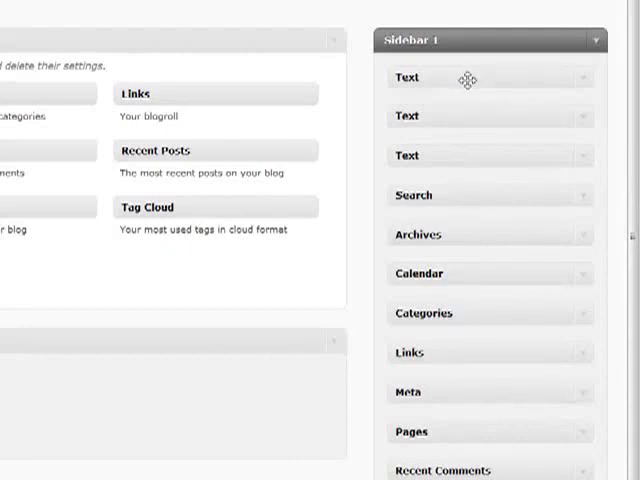
pyautogui.moveTo(467, 78); pyautogui.dragTo(196, 155)
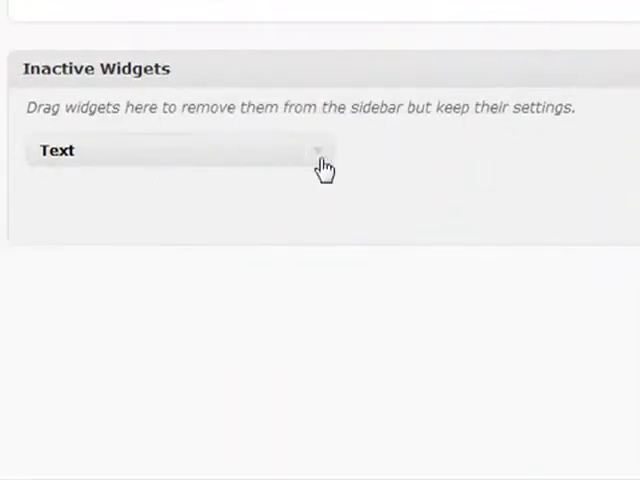
# Step: Expand the inactive Text widget to show its saved settings
pyautogui.click(320, 151)
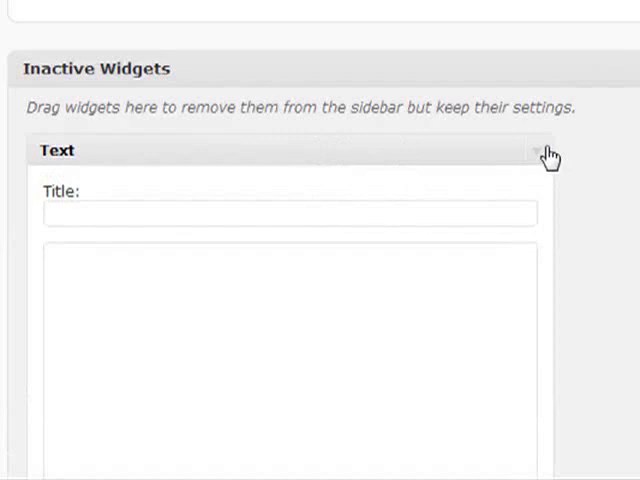
pyautogui.click(550, 150)
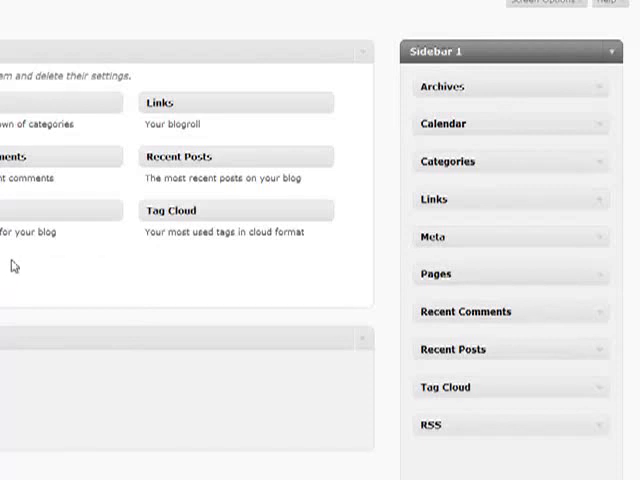
pyautogui.moveTo(503, 87)
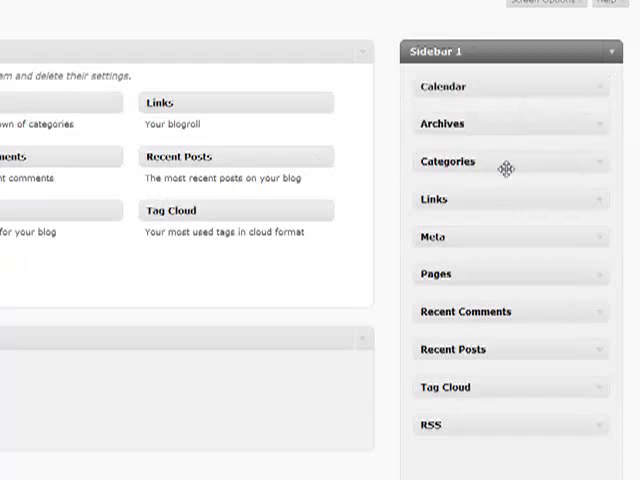
# Step: Drag Categories up between Calendar and Archives in Sidebar 1
pyautogui.moveTo(507, 162); pyautogui.dragTo(511, 112)
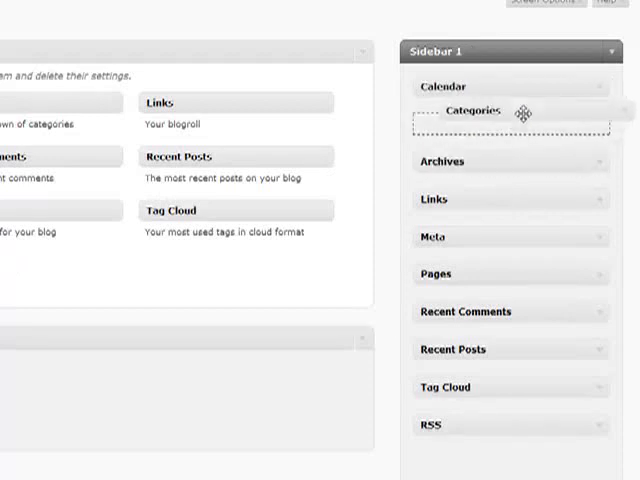